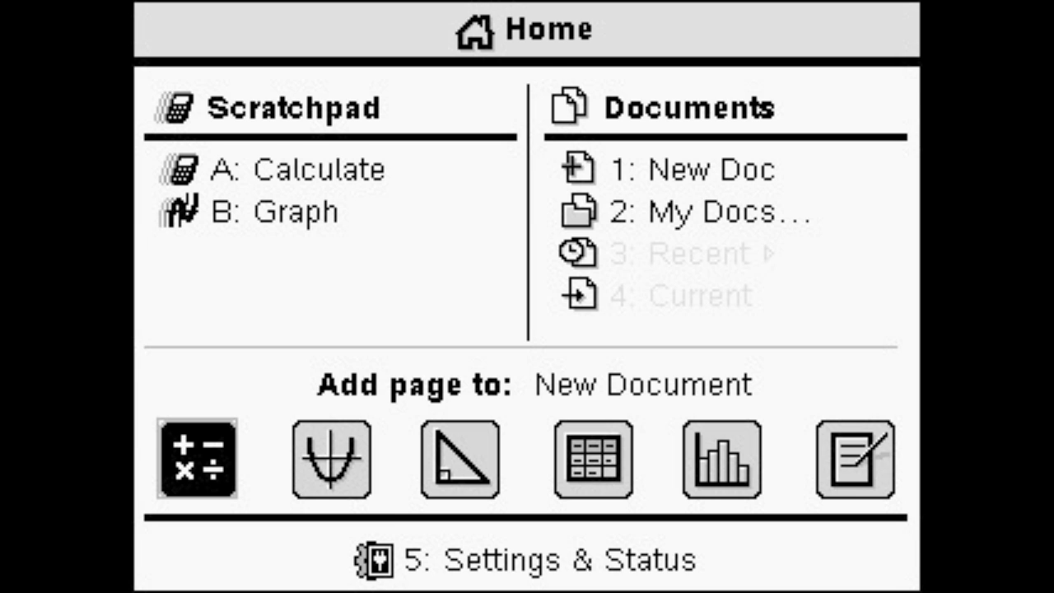
Start a new document with a calculator page for the hellowld function
left_click(855, 459)
type("hellowld")
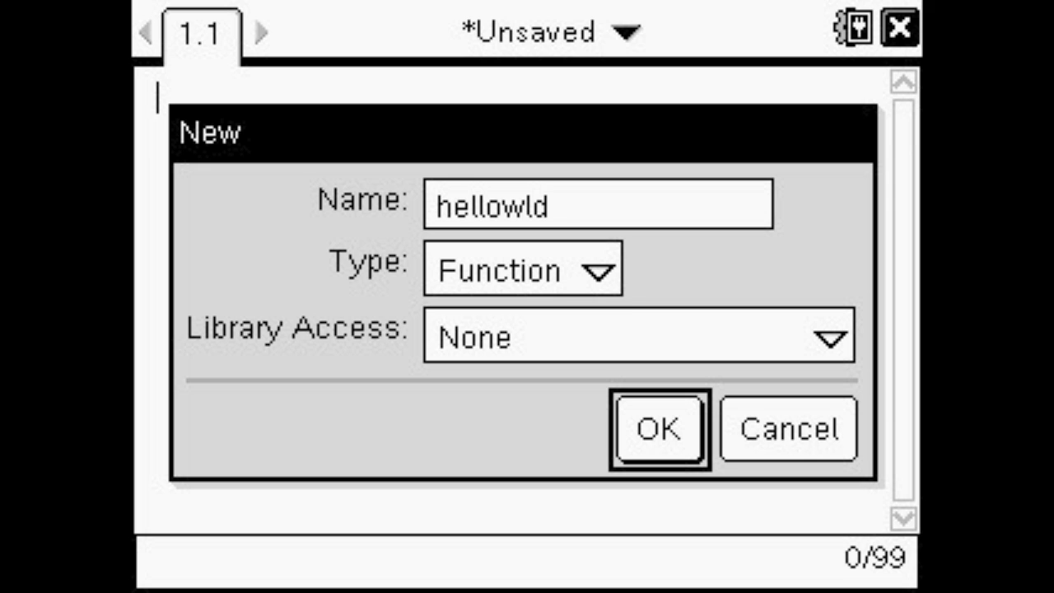
Confirm creating hellowld and enter its body Return "Hello Youtube"
left_click(659, 428)
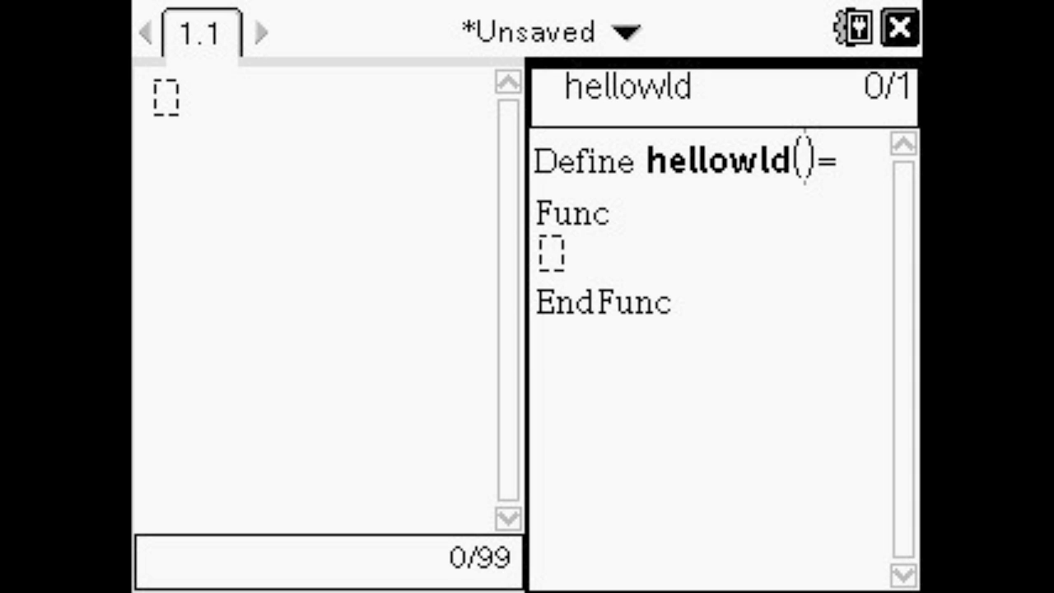
type("Return \"Hello Youtub")
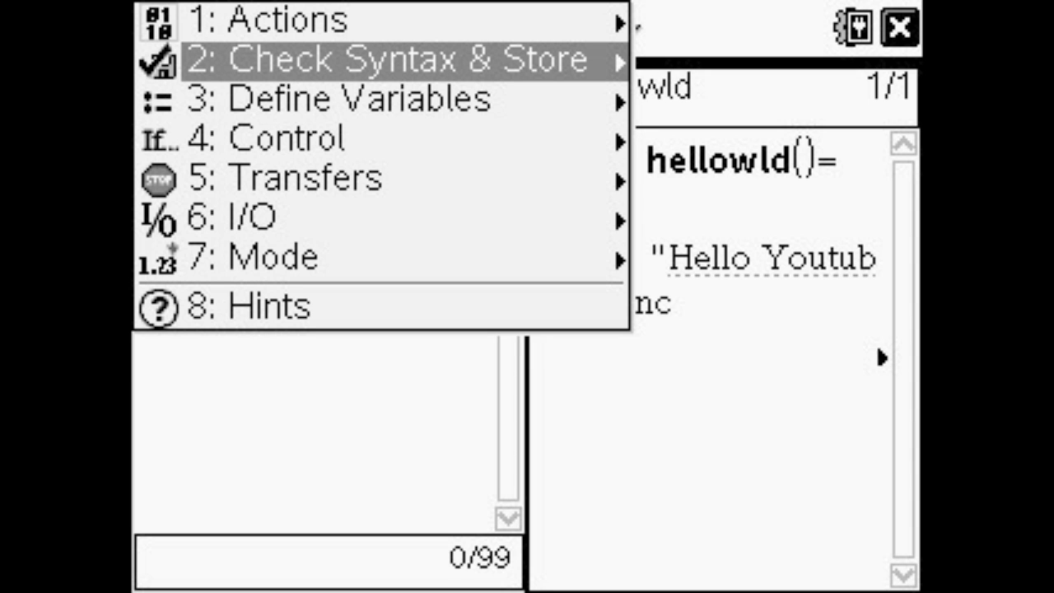
Check syntax and store hellowld, then run it to return "Hello Youtube"
left_click(387, 60)
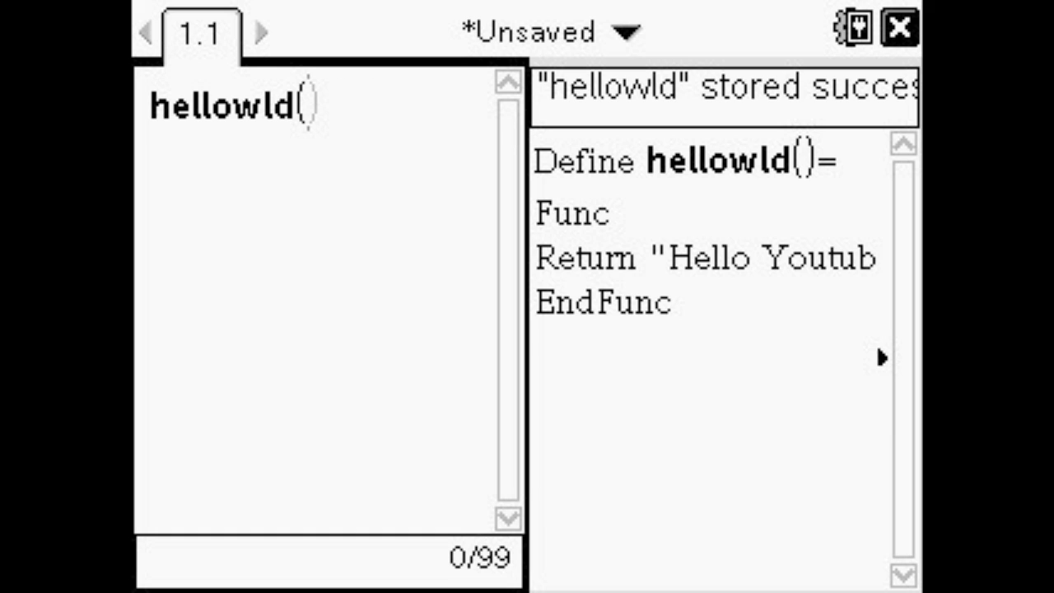
key("Return")
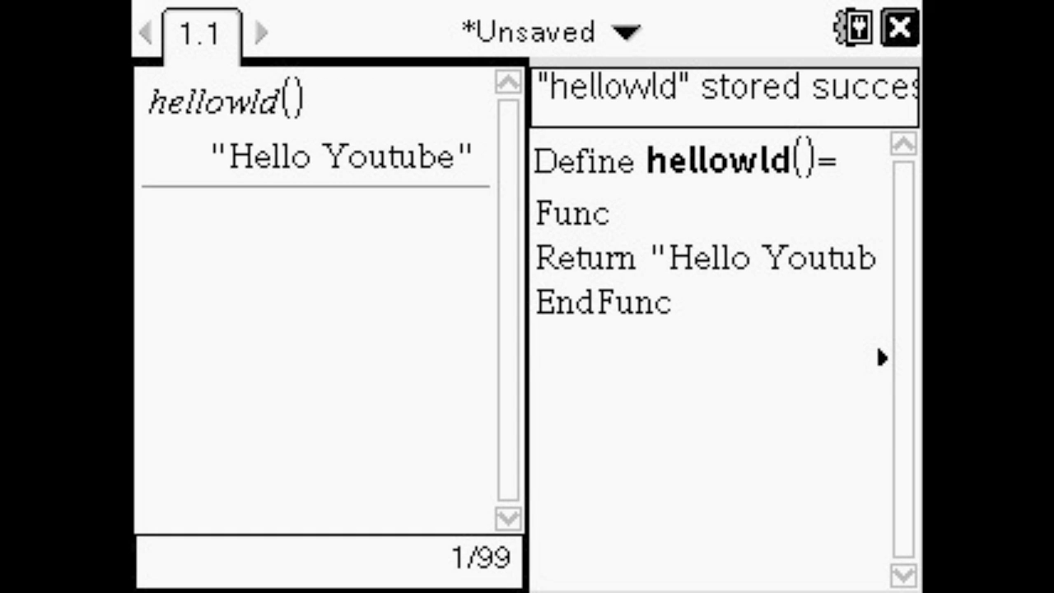